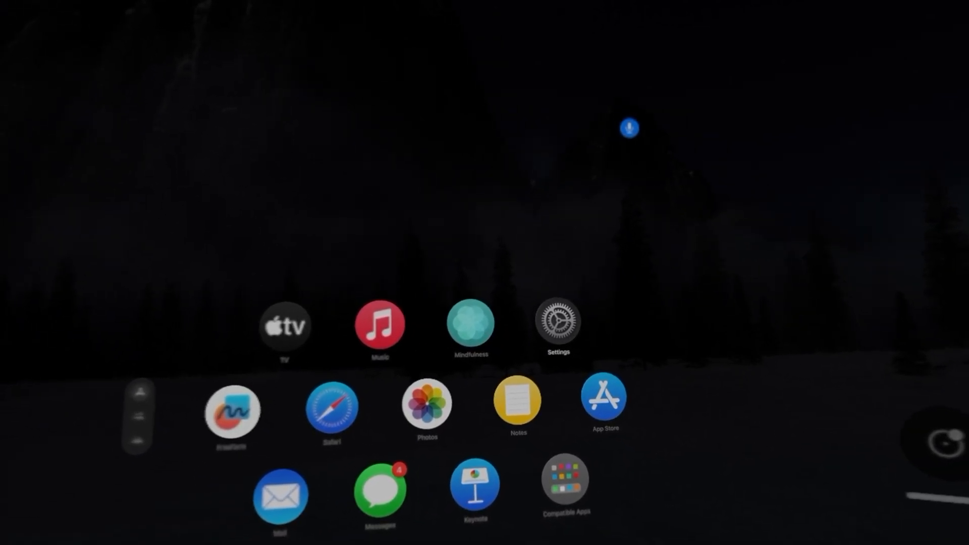
# Navigate Settings through Accessibility and Interaction to the Dwell Control page.
pyautogui.click(557, 324)
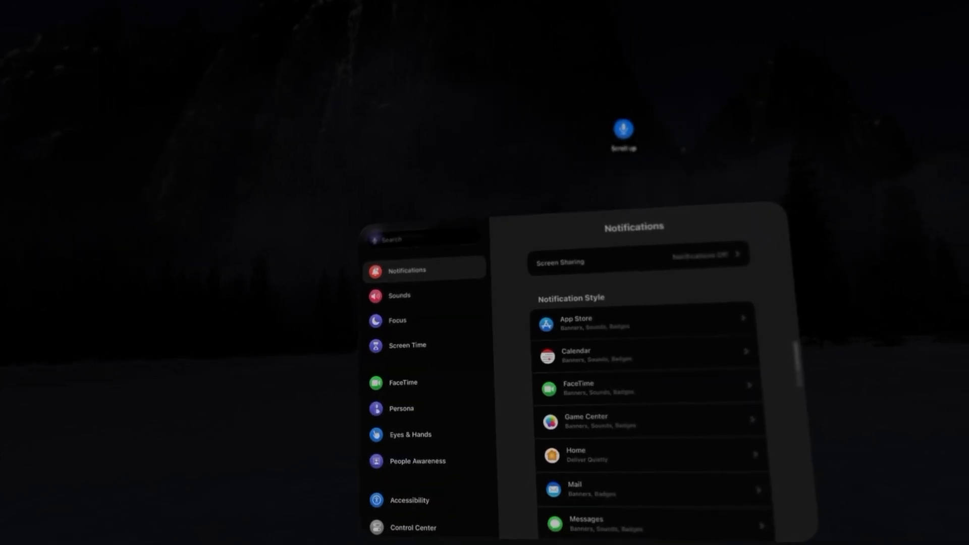
pyautogui.click(410, 501)
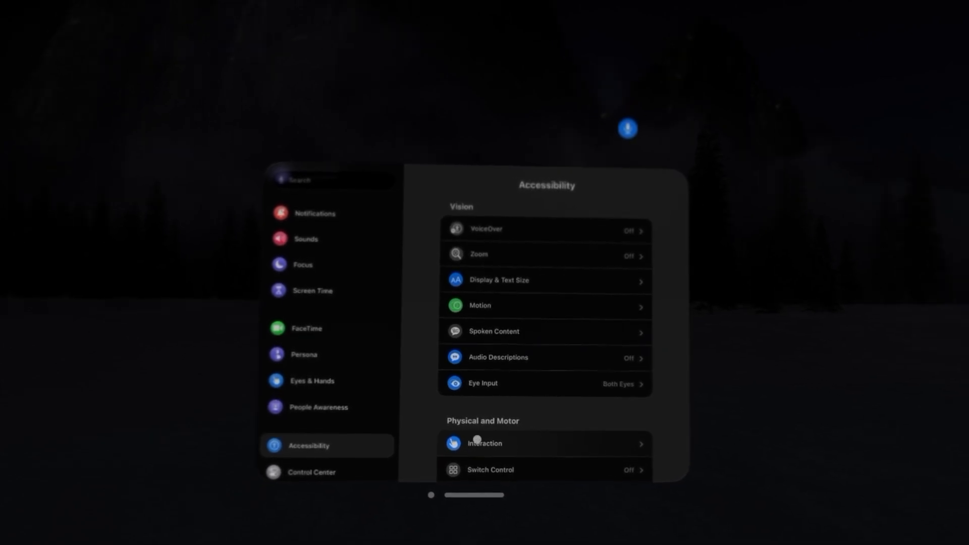
pyautogui.click(484, 443)
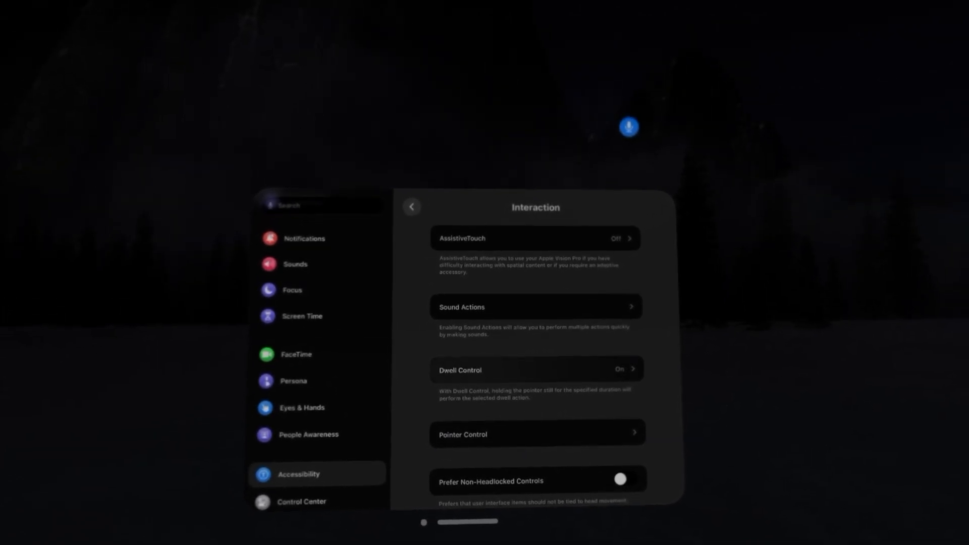
pyautogui.click(535, 368)
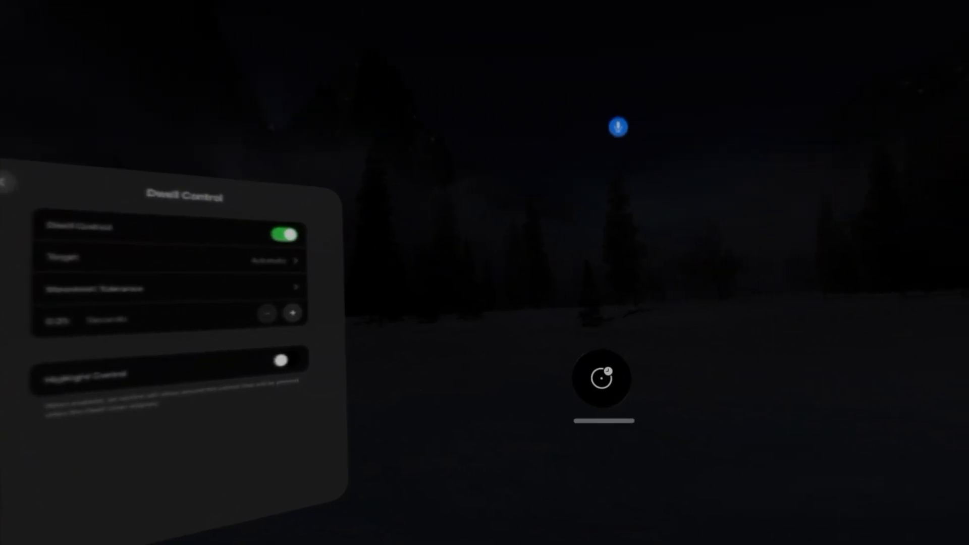
pyautogui.click(601, 378)
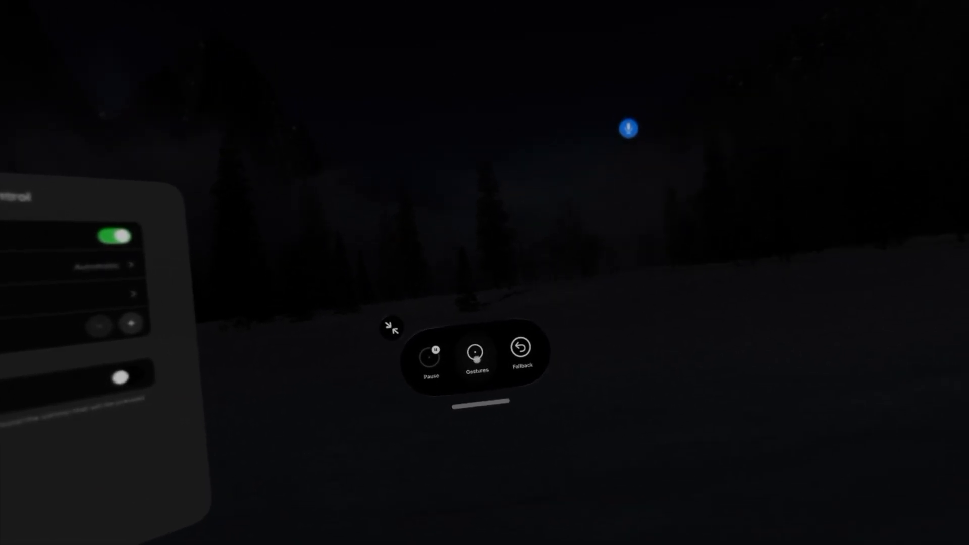
pyautogui.click(476, 352)
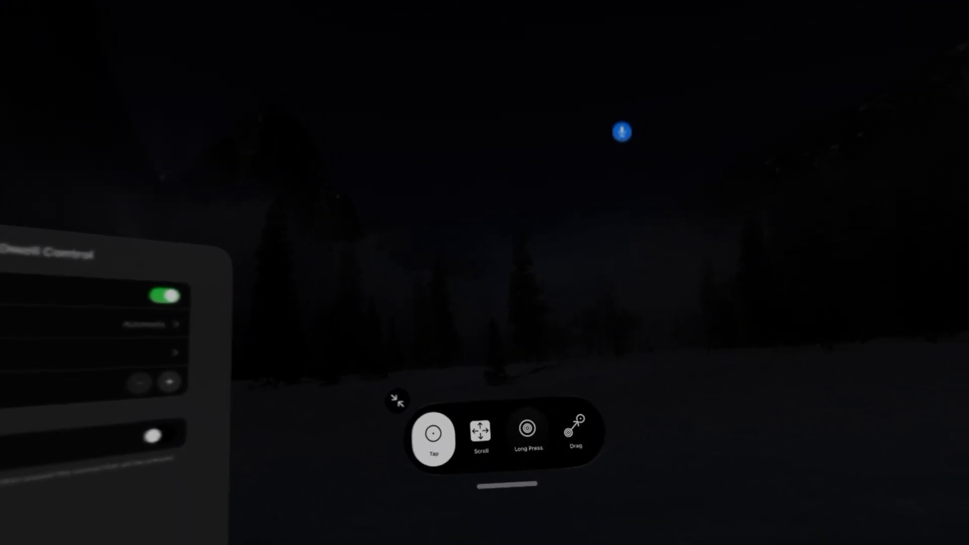
pyautogui.click(397, 400)
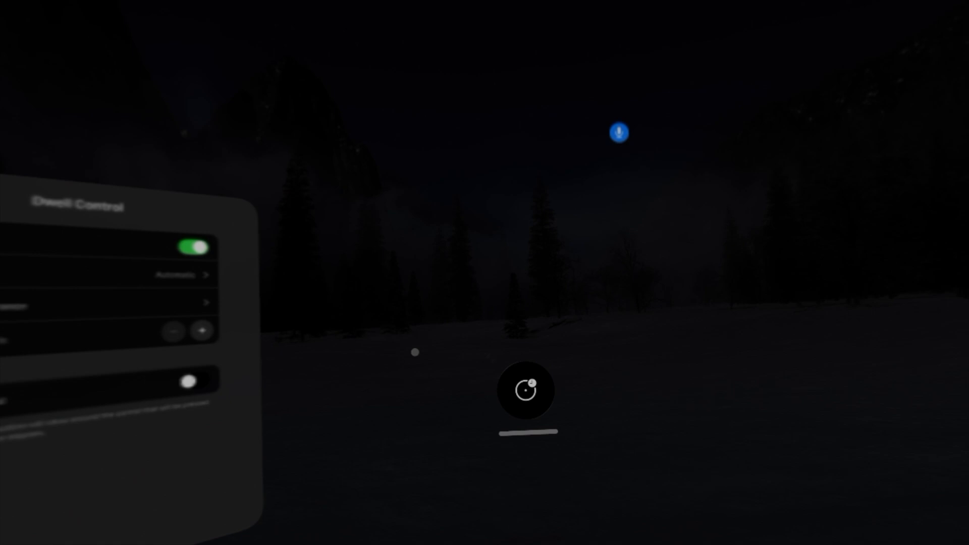
pyautogui.click(528, 391)
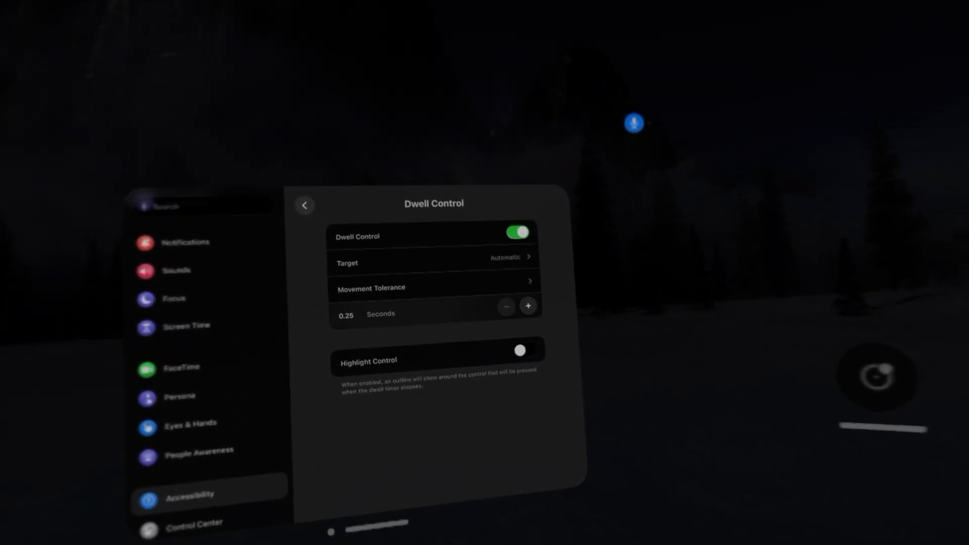
# Back out from Dwell Control to the Accessibility list and open Voice Control.
pyautogui.click(304, 204)
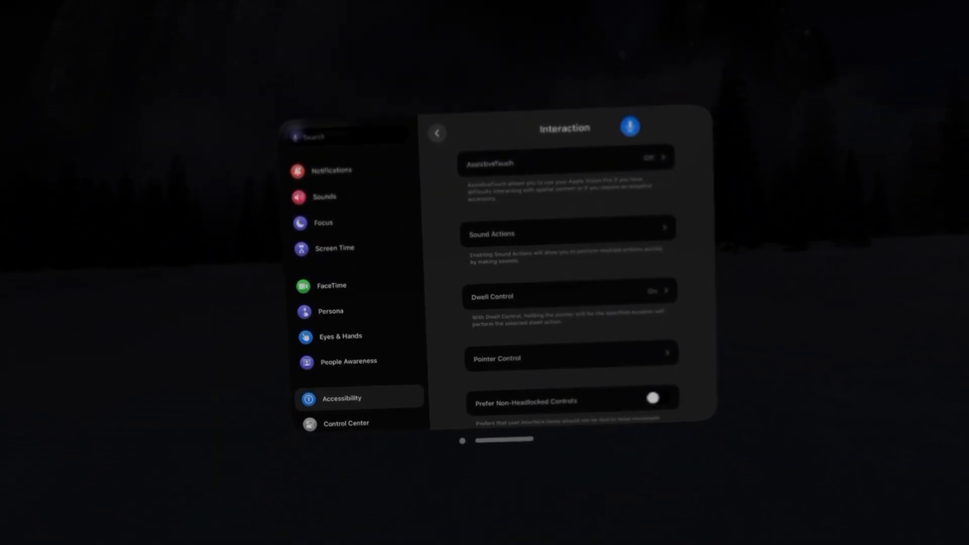
pyautogui.click(438, 133)
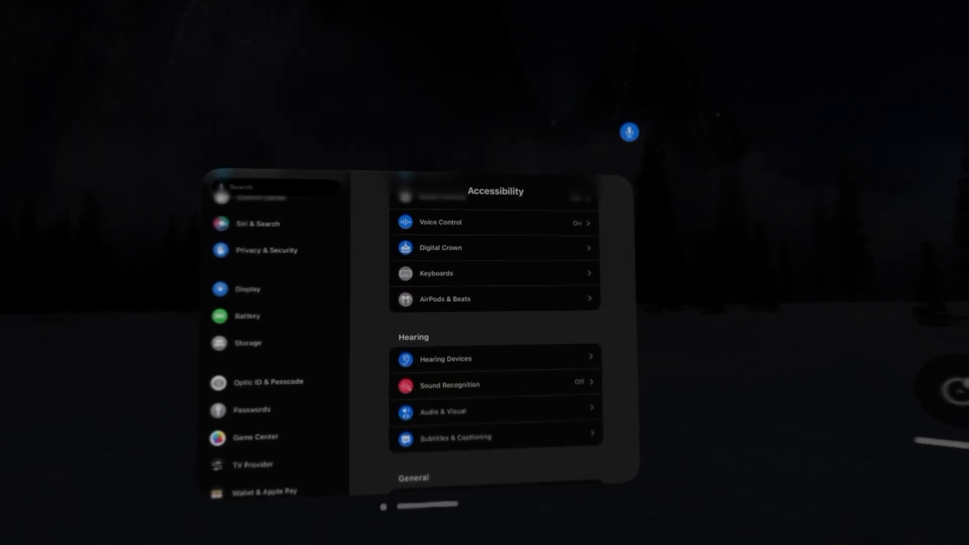
pyautogui.click(495, 222)
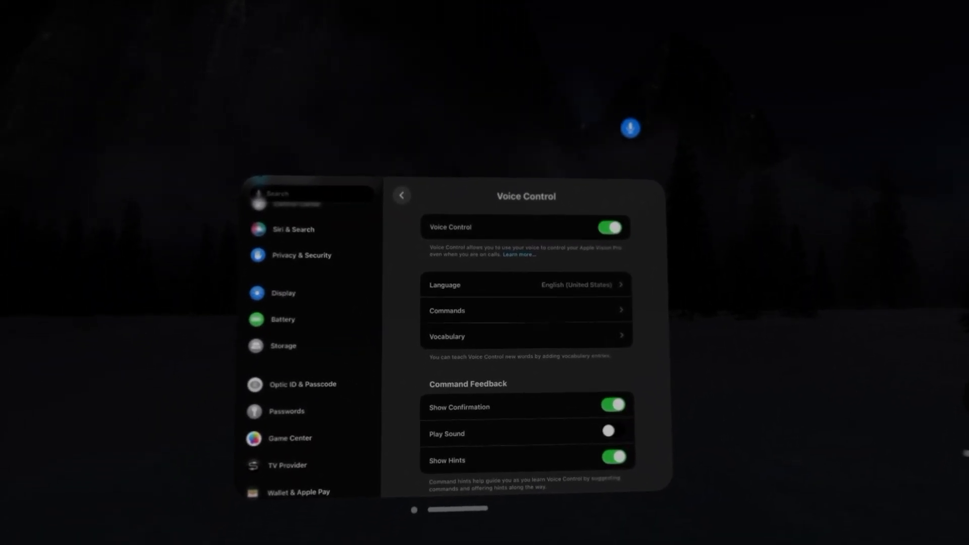
# Open the Voice Control Commands list and view Basic Navigation and Basic Gestures.
pyautogui.click(526, 310)
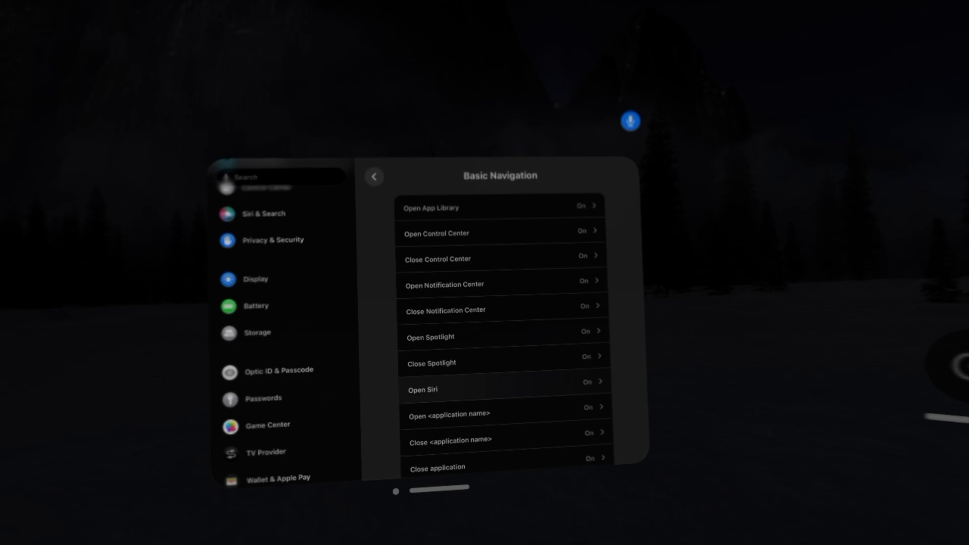
pyautogui.scroll(-3)
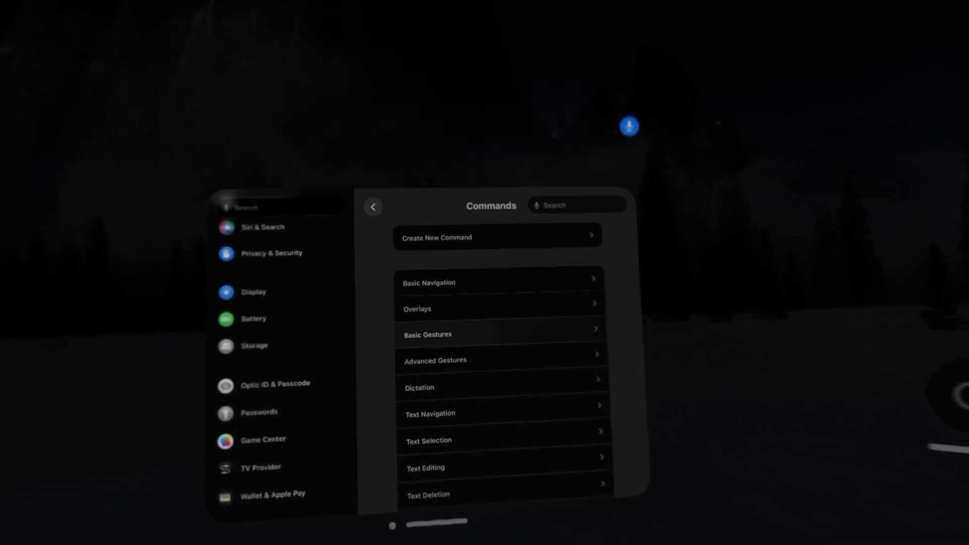
pyautogui.click(500, 334)
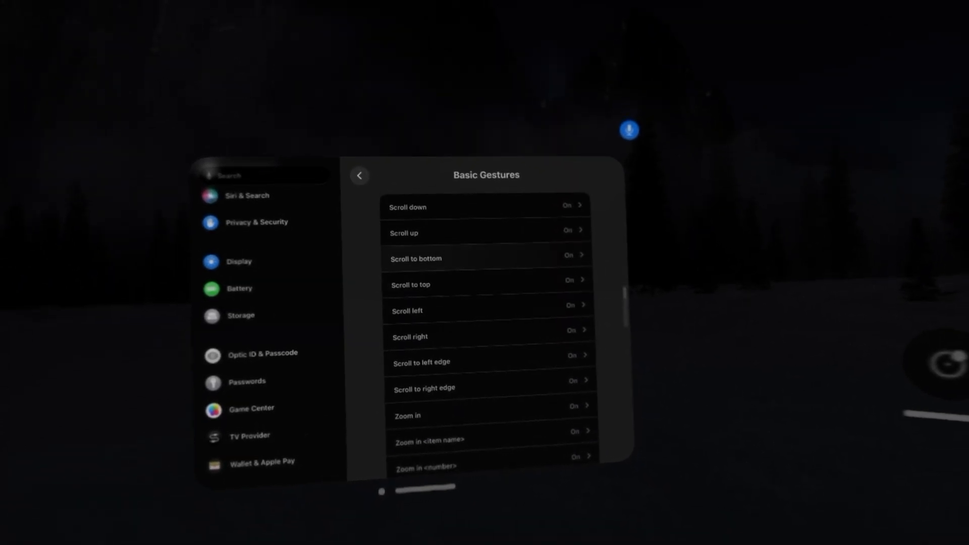
pyautogui.scroll(-3)
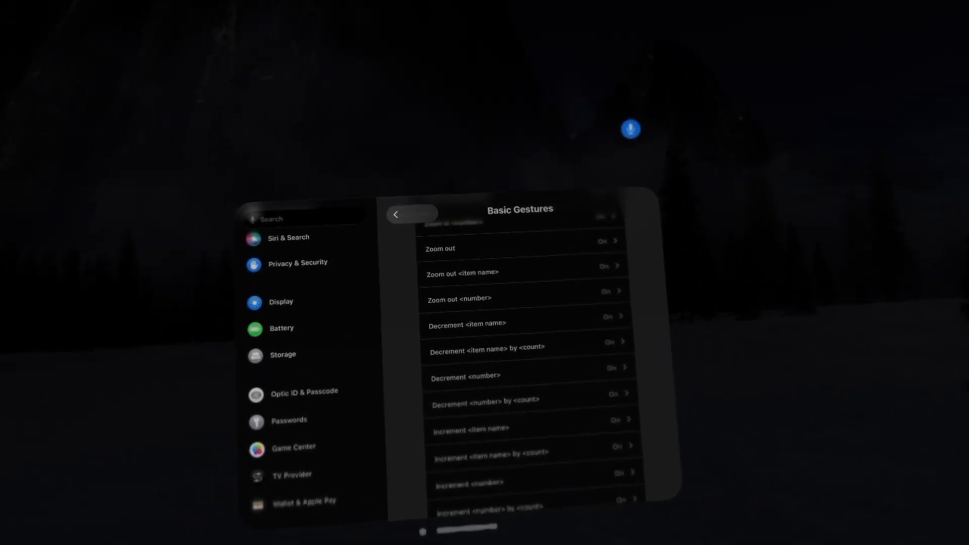
# Browse the remaining command categories such as Advanced Gestures and Device, then close Settings.
pyautogui.click(395, 215)
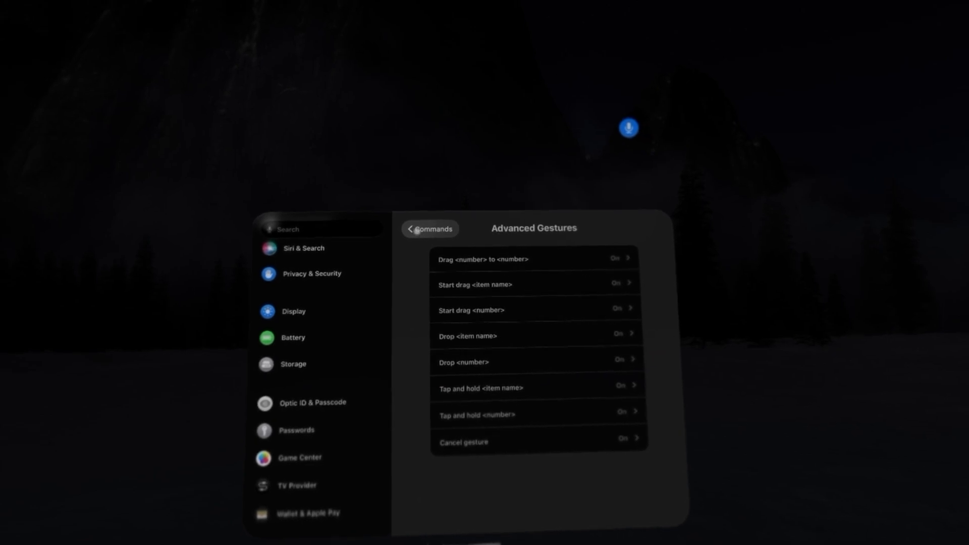
pyautogui.click(429, 228)
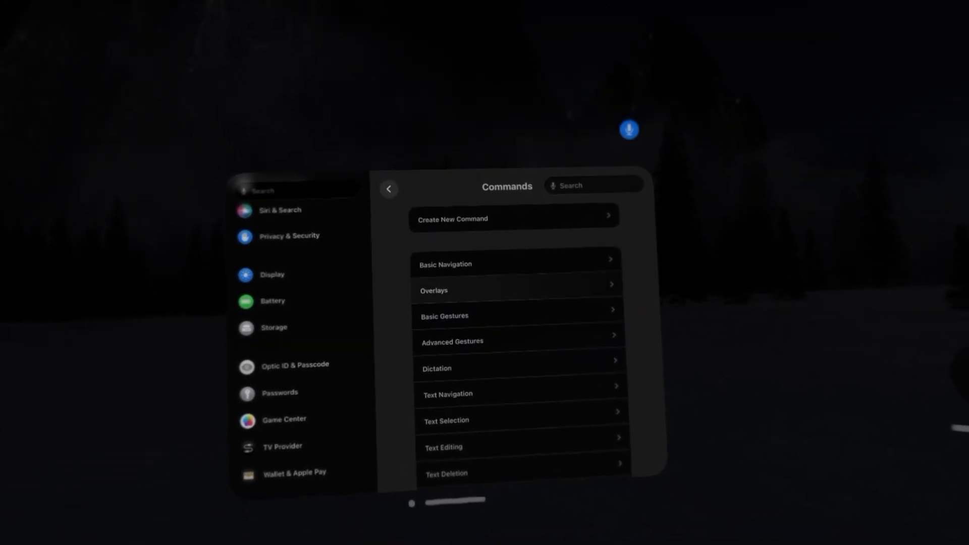
pyautogui.scroll(-3)
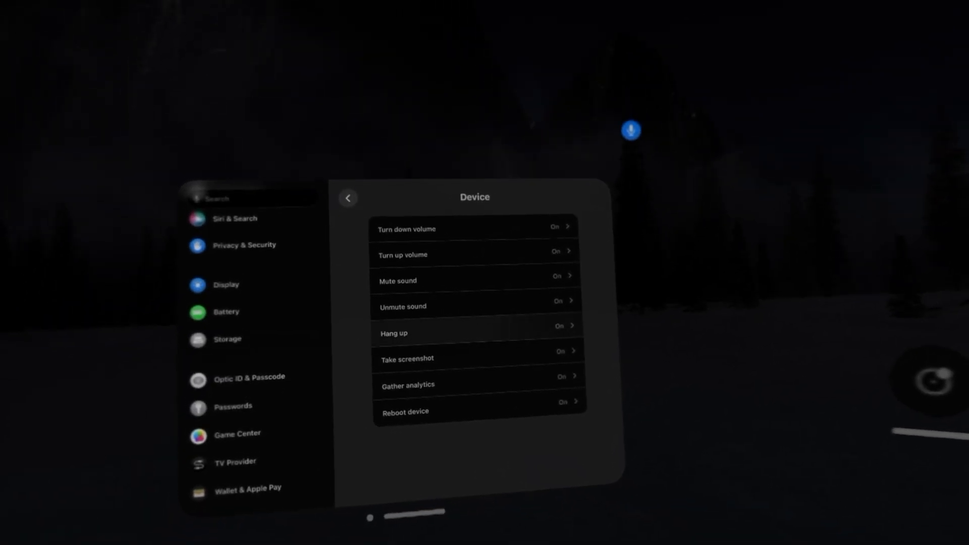
pyautogui.click(348, 198)
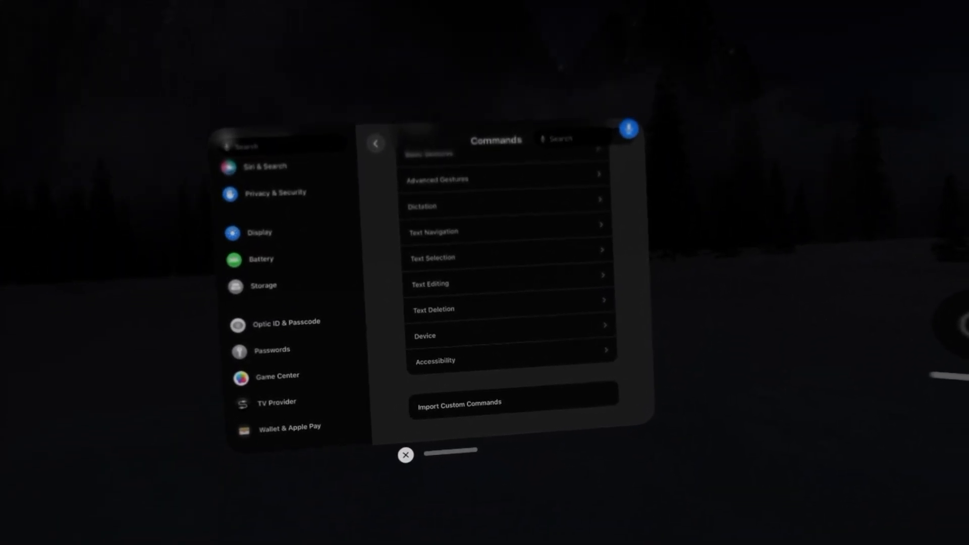
pyautogui.click(405, 455)
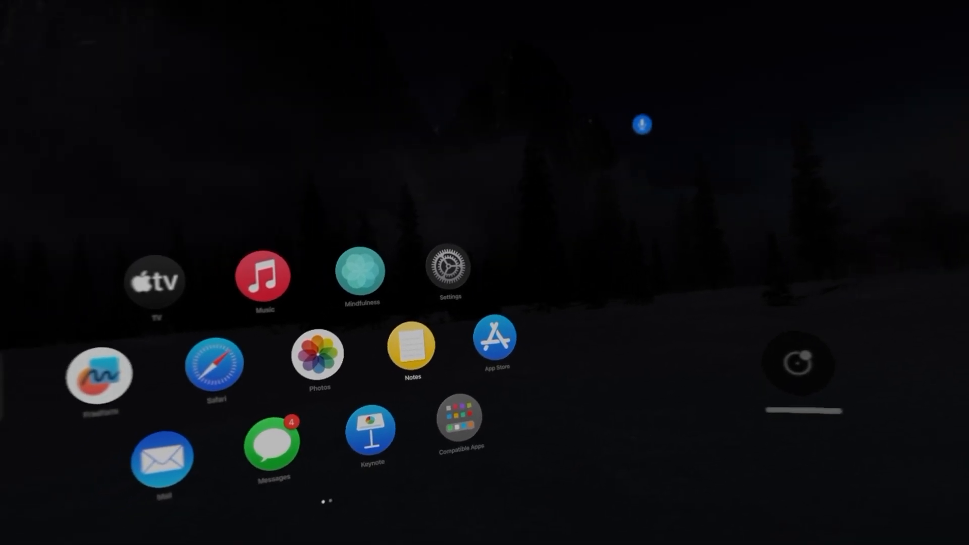
# In Notes, dictate 'as I'm speaking it is typing in every word that I say', then turn off Voice Control.
pyautogui.click(410, 353)
pyautogui.write('Hello world')
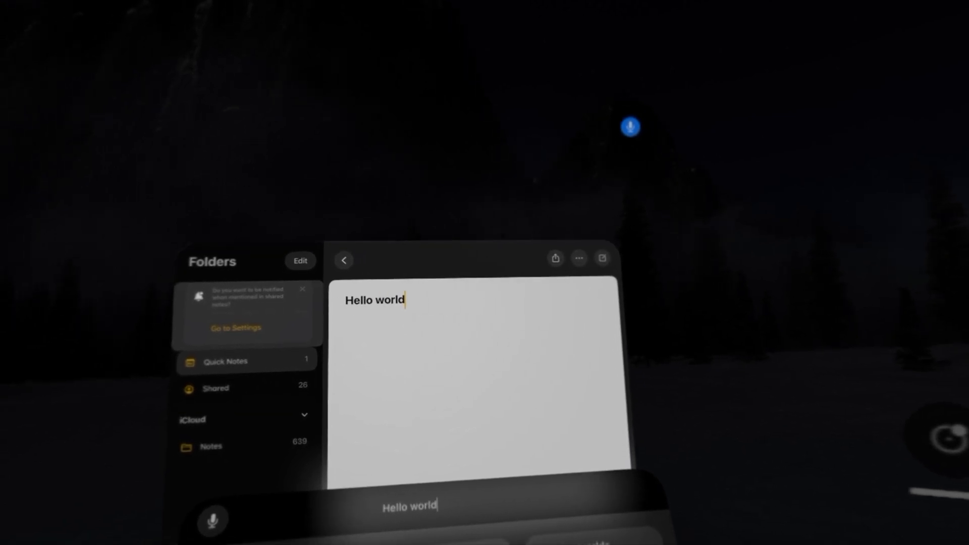
pyautogui.write('the text field')
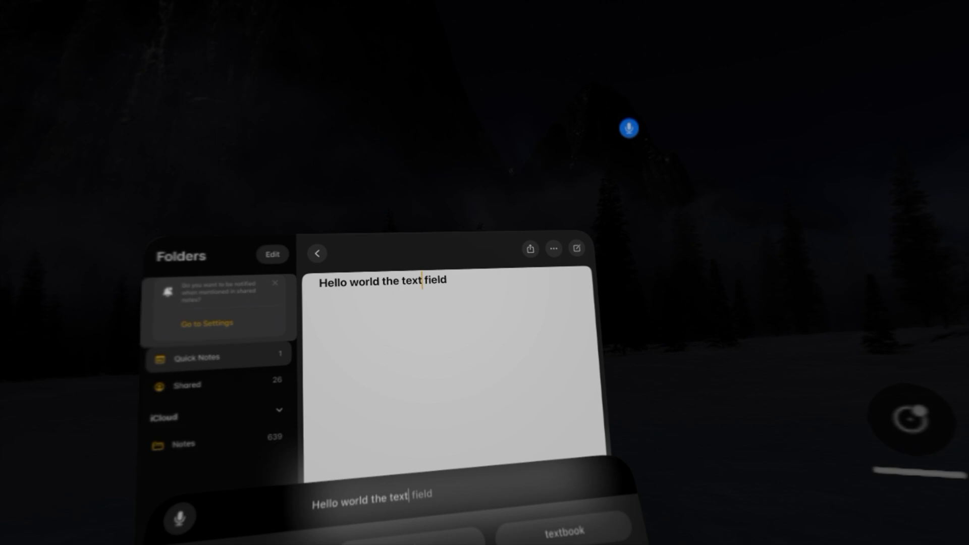
pyautogui.write("and as you can see as I'm speaking")
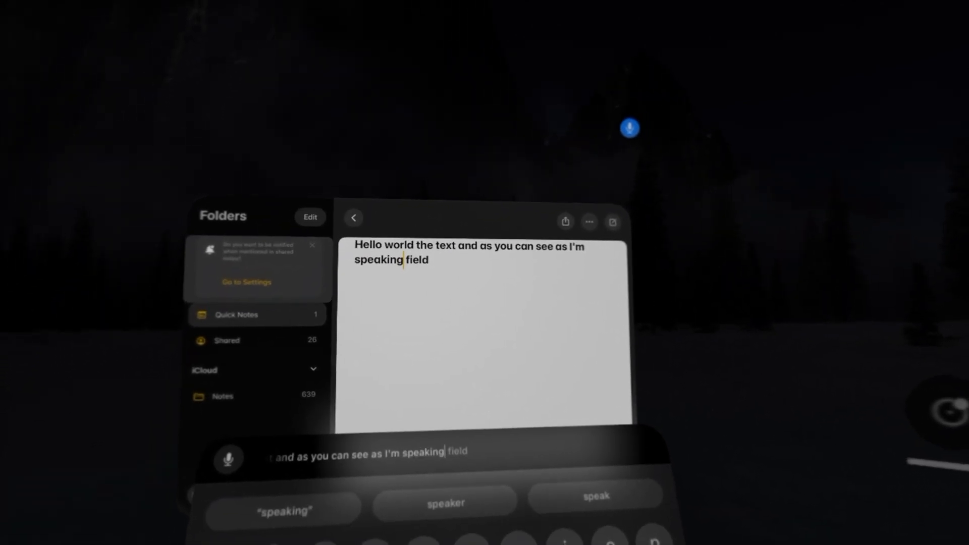
pyautogui.write('it is typing in every word that I say and the reason for that is because I have')
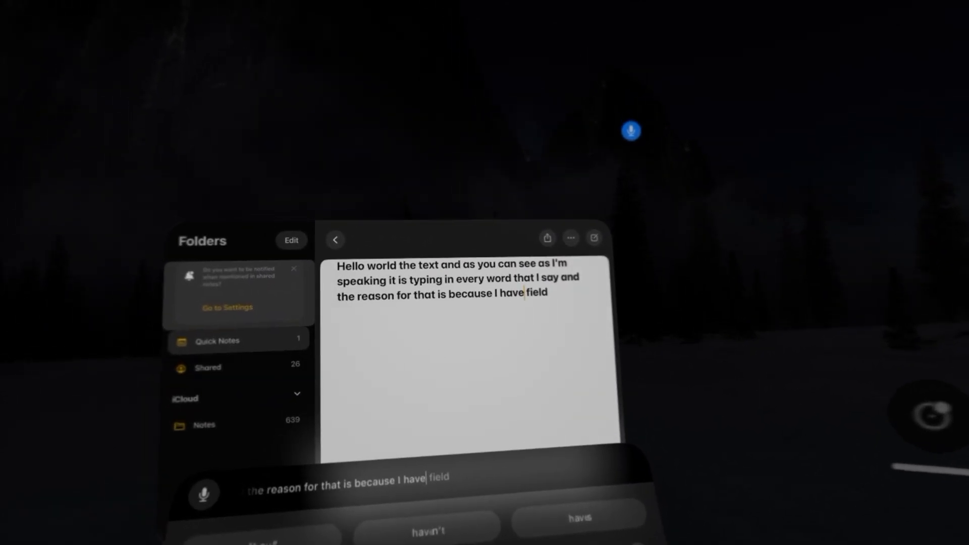
pyautogui.write("Voice control enabled so what are generally like to do is when I'm going to be")
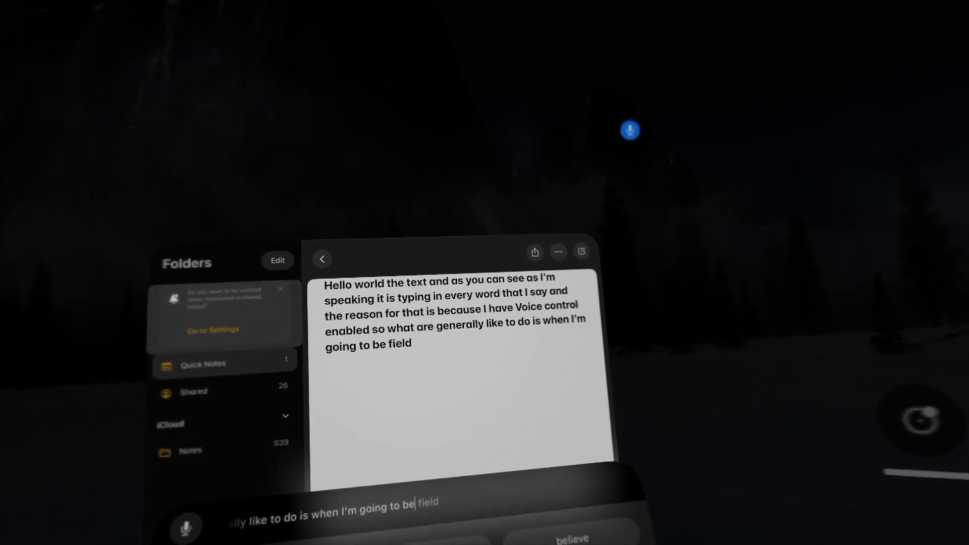
pyautogui.write('typing')
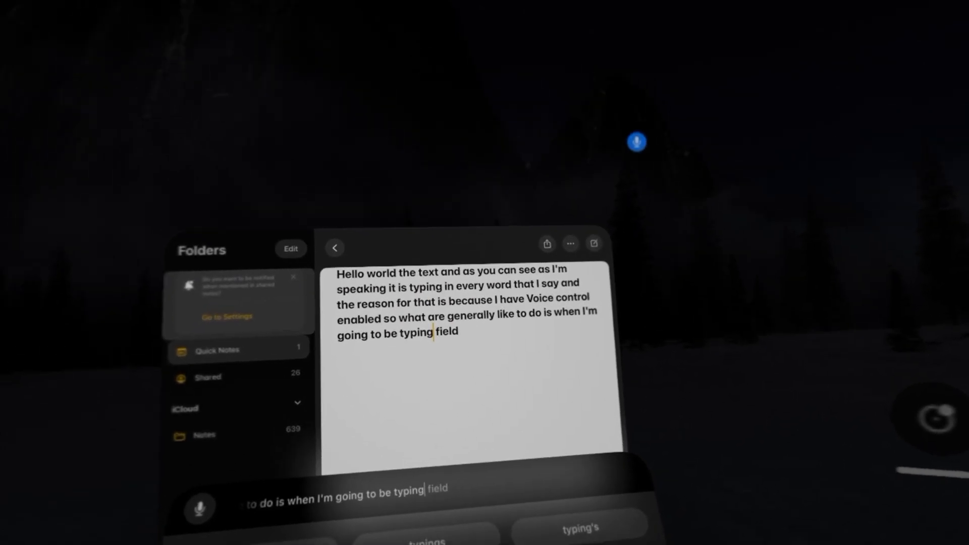
pyautogui.write('I will turn off voice control and I can do that easily by saying')
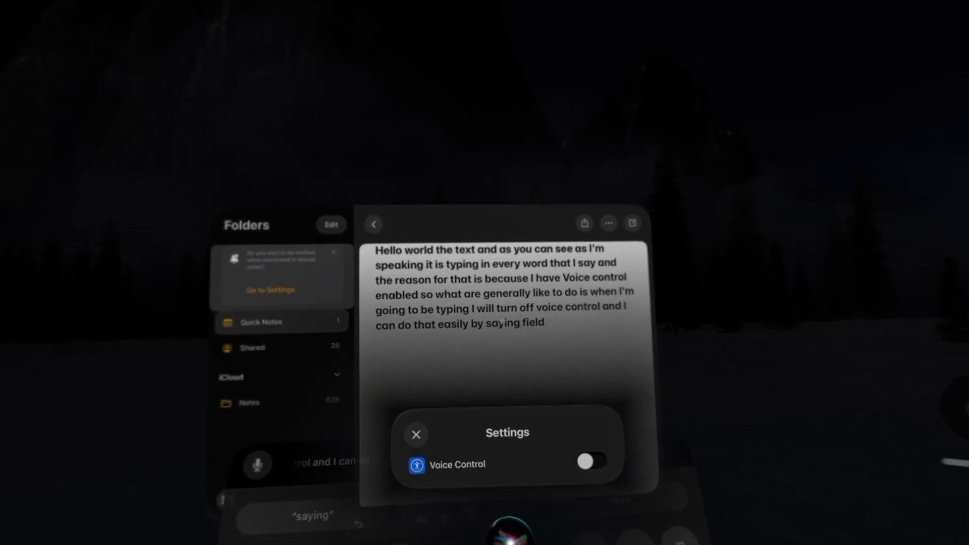
# Close the Voice Control settings prompt over the note.
pyautogui.click(416, 435)
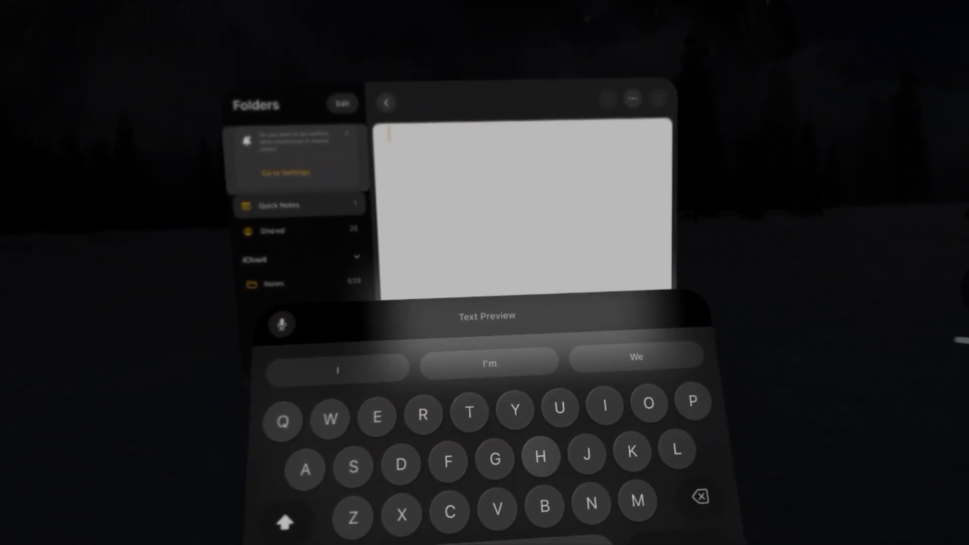
# Eye-type 'Hello world' letter by letter on the virtual keyboard, then select 'world'.
pyautogui.write('H')
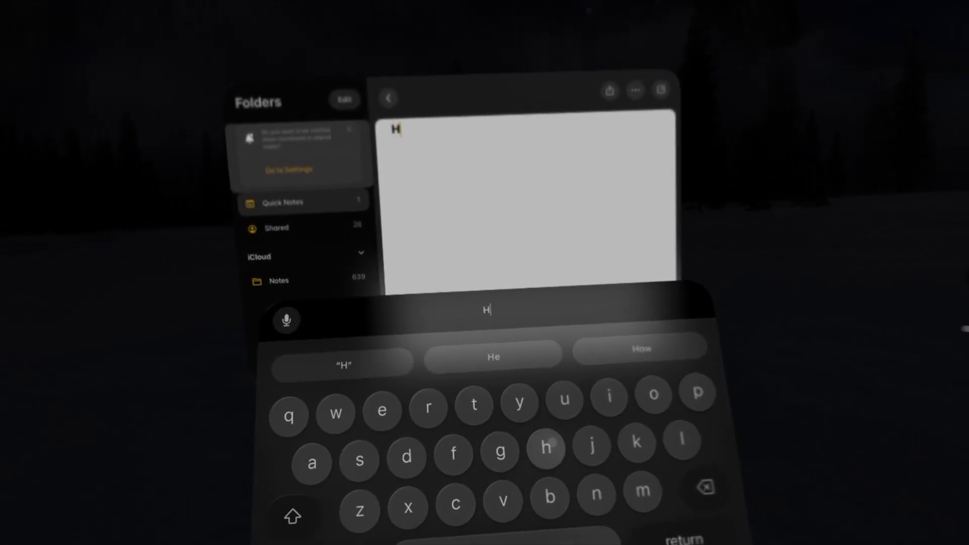
pyautogui.write('ello w')
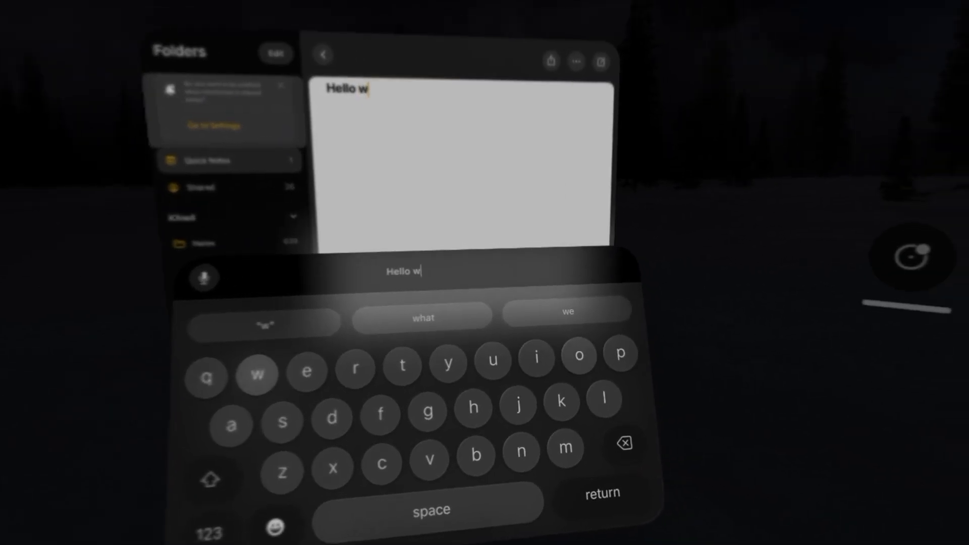
pyautogui.write('o')
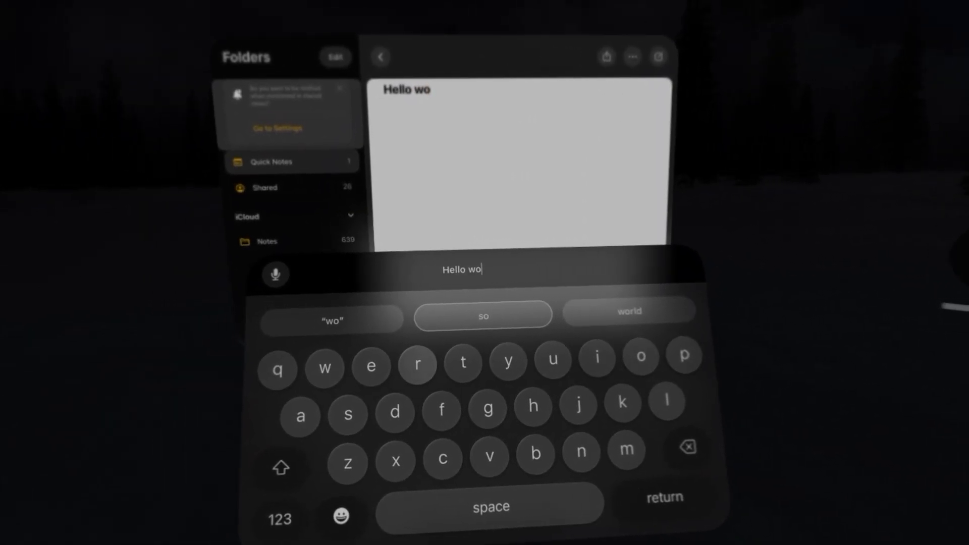
pyautogui.write('r')
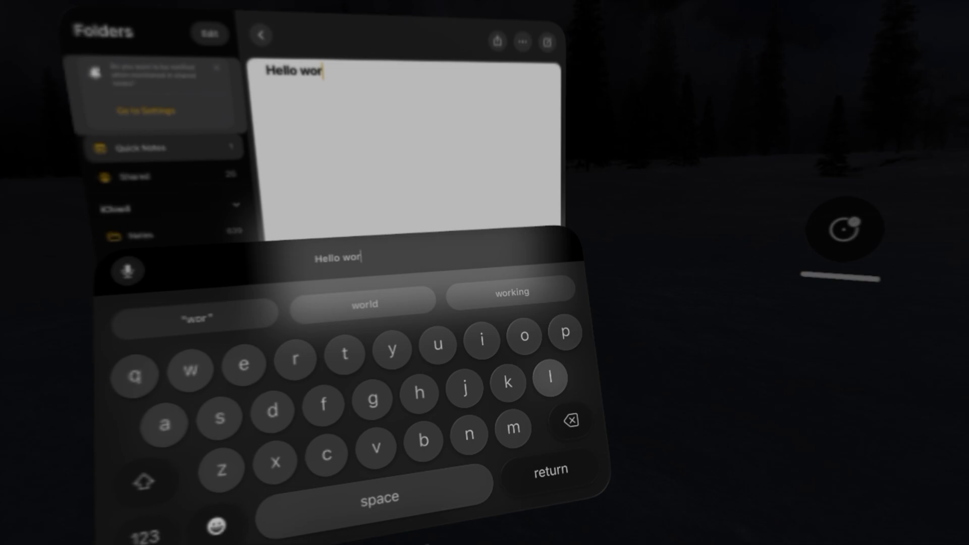
pyautogui.write('ld')
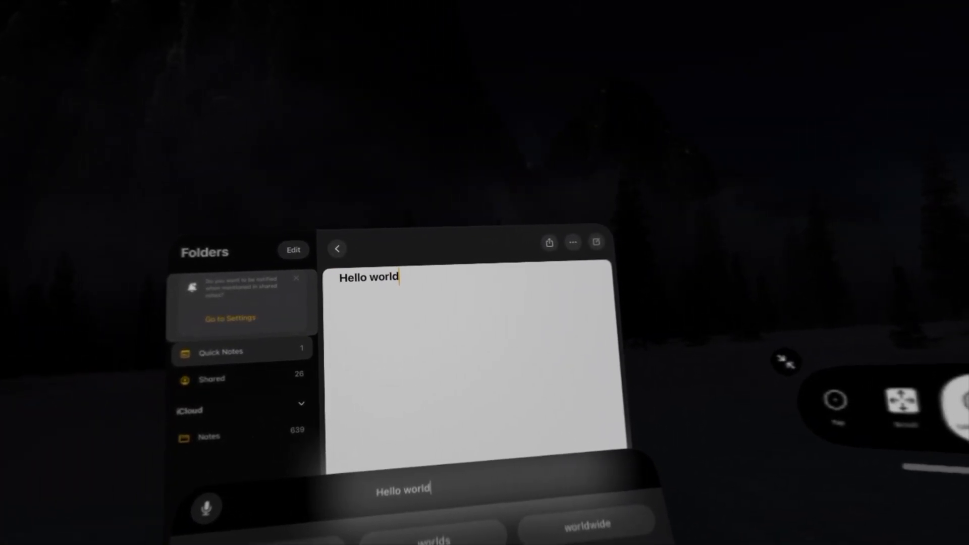
pyautogui.click(369, 277)
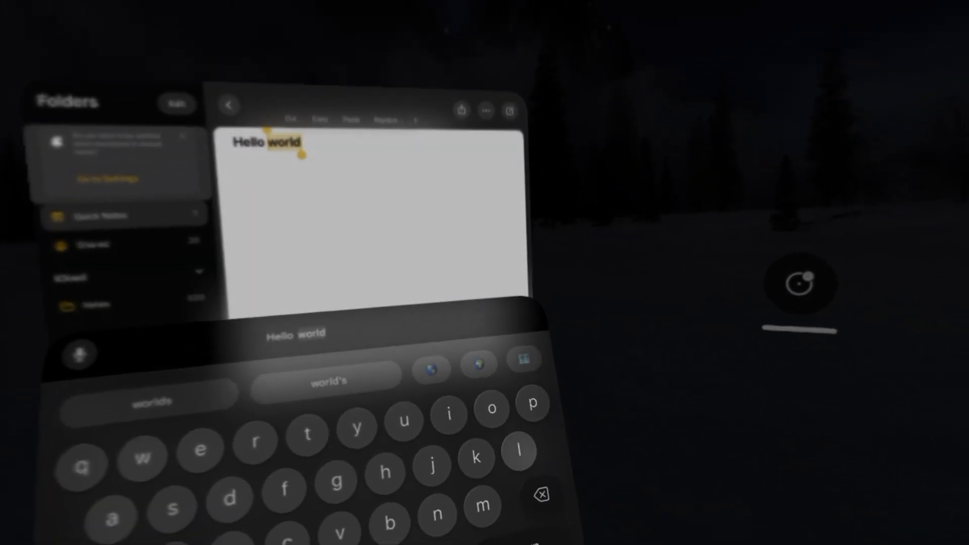
# Delete the selected word 'world' and dismiss the on-screen keyboard.
pyautogui.click(539, 493)
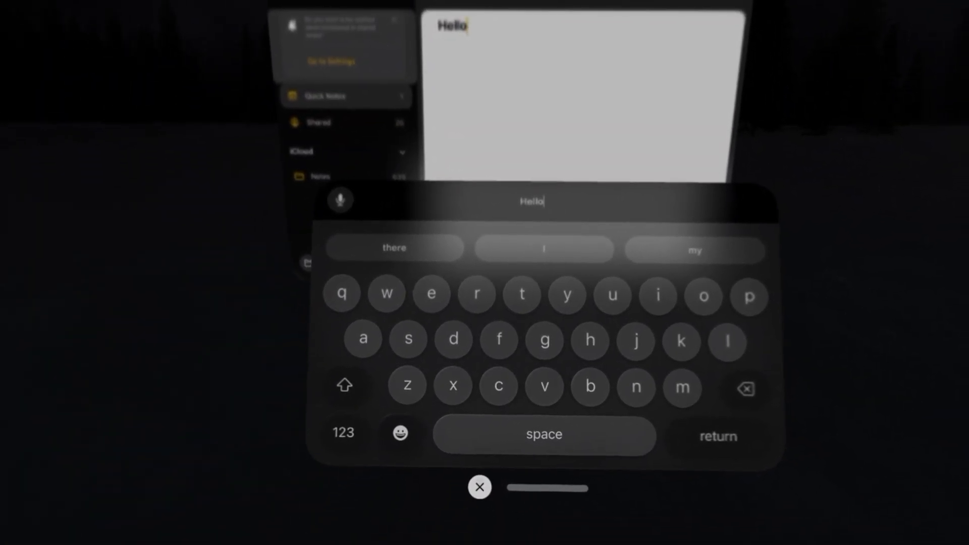
pyautogui.click(480, 487)
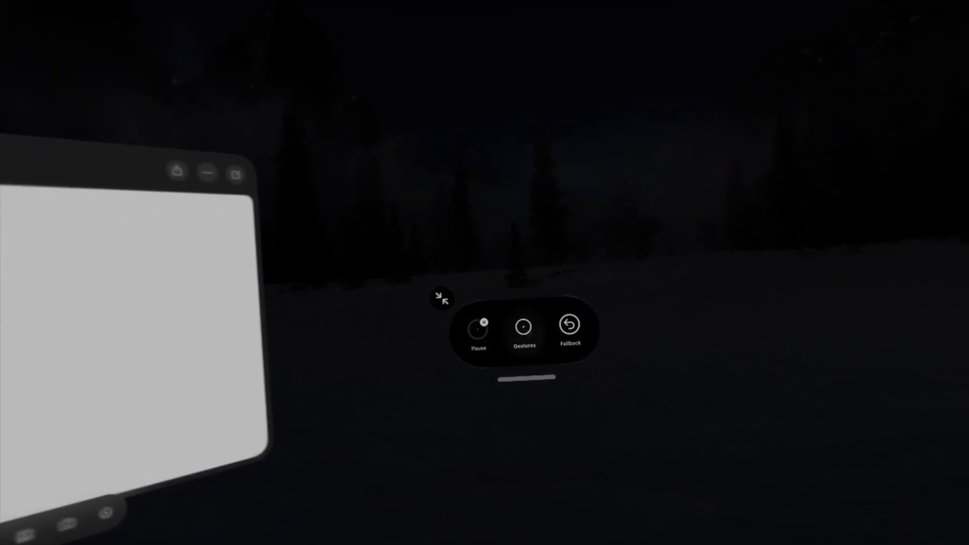
# Use the Dwell Control menu to leave Notes and bring up Apple Music's home page.
pyautogui.click(524, 330)
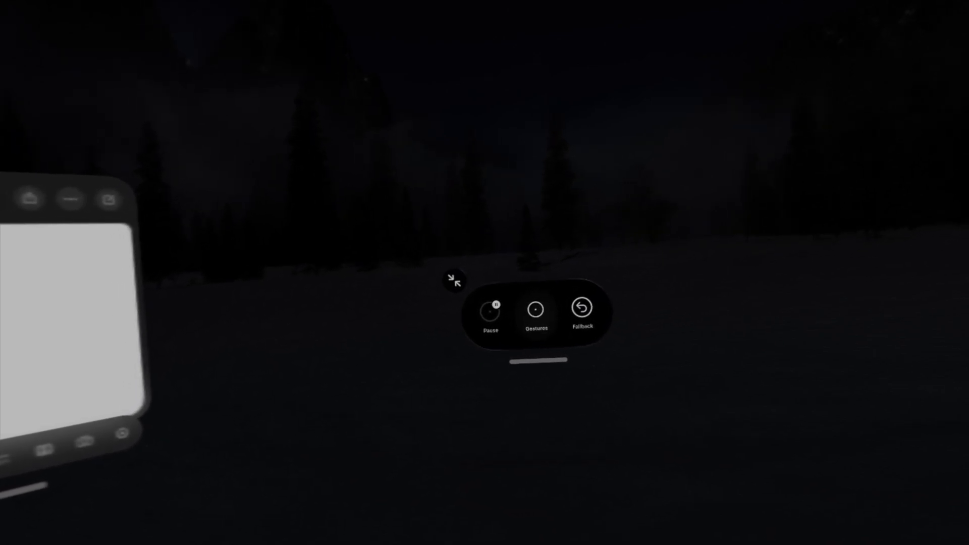
pyautogui.click(536, 312)
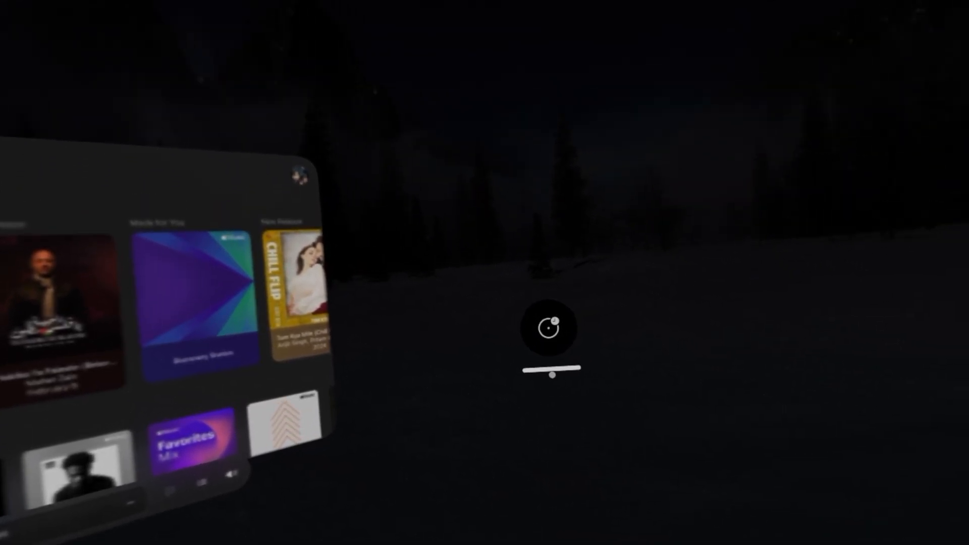
# Arrange Music above a Safari 9to5Mac article via dwell gestures and re-enable Voice Control.
pyautogui.click(549, 328)
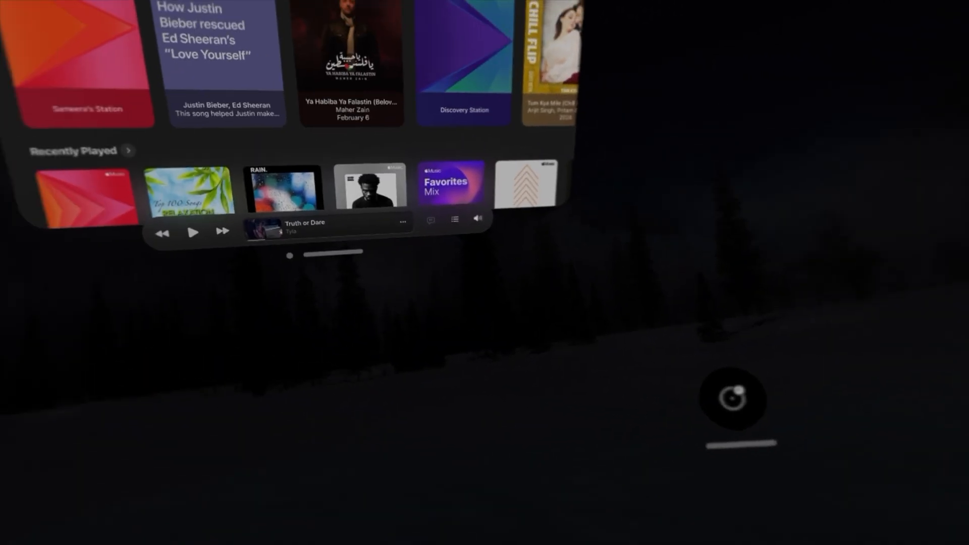
pyautogui.click(733, 399)
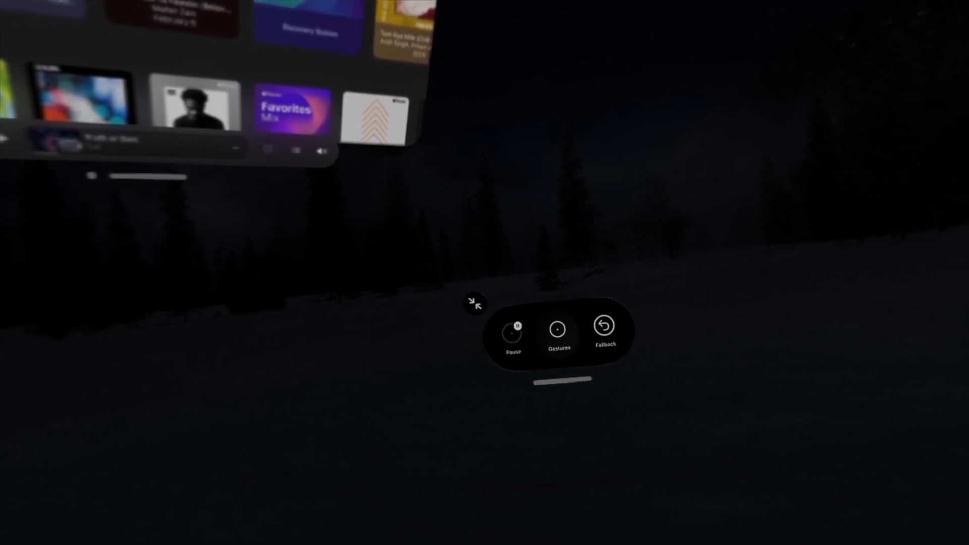
pyautogui.click(557, 331)
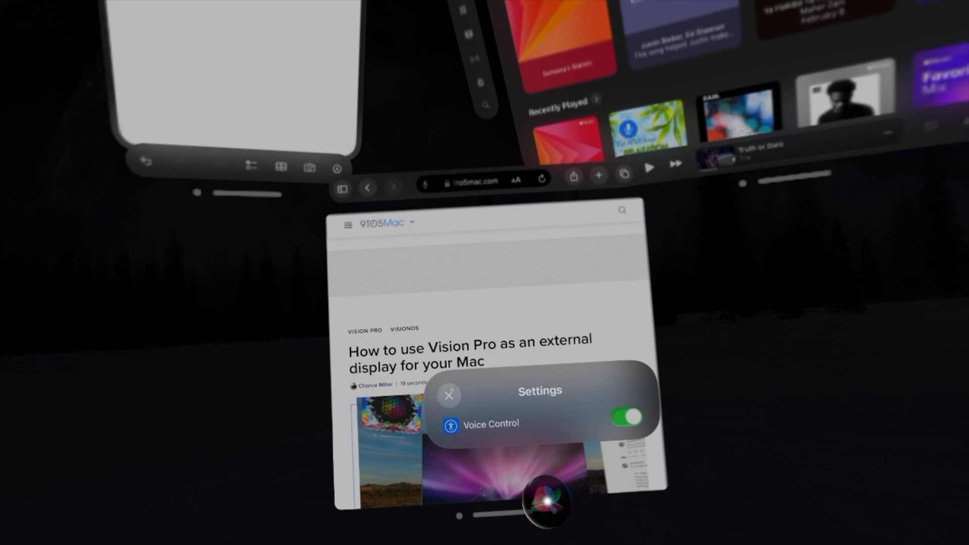
# Dismiss the Voice Control prompt and scroll Safari down to further 9to5Mac headlines.
pyautogui.click(449, 395)
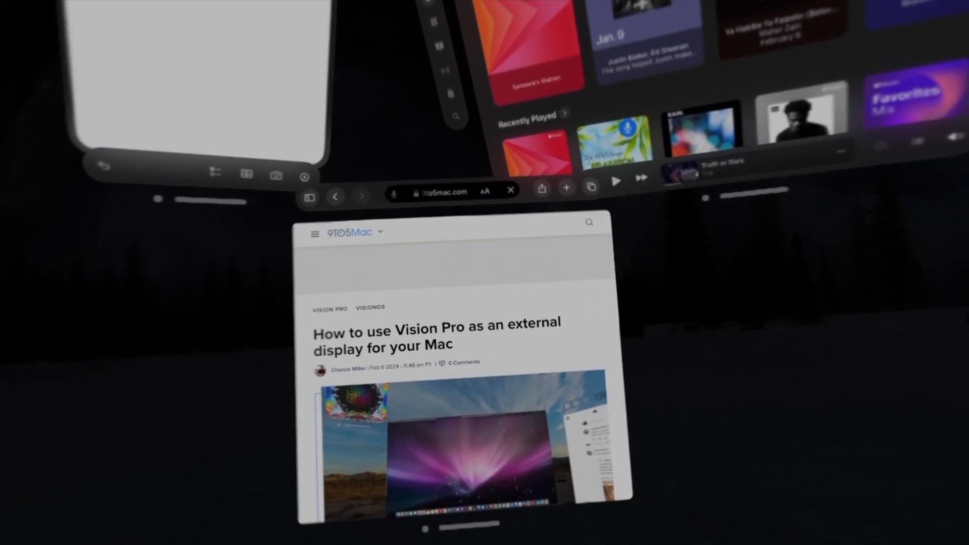
pyautogui.scroll(-3)
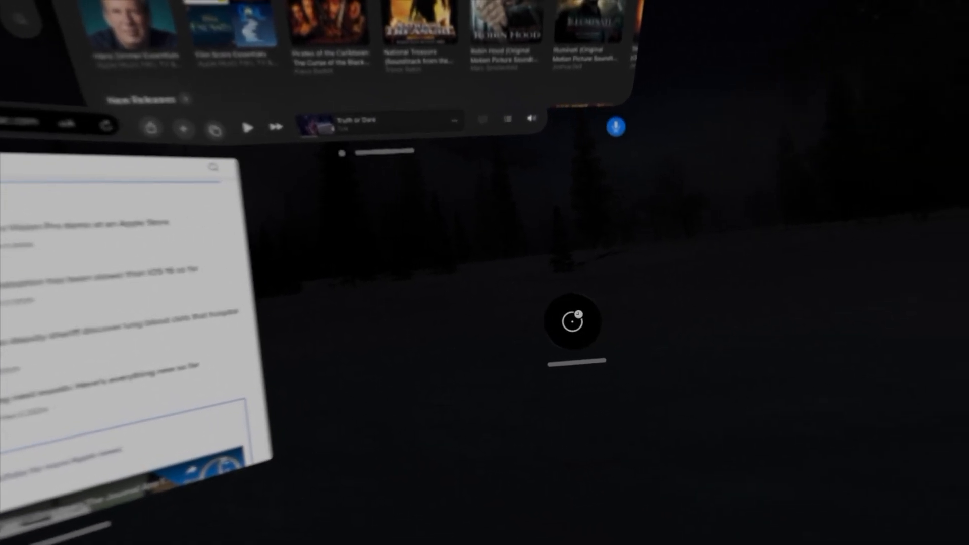
pyautogui.click(574, 322)
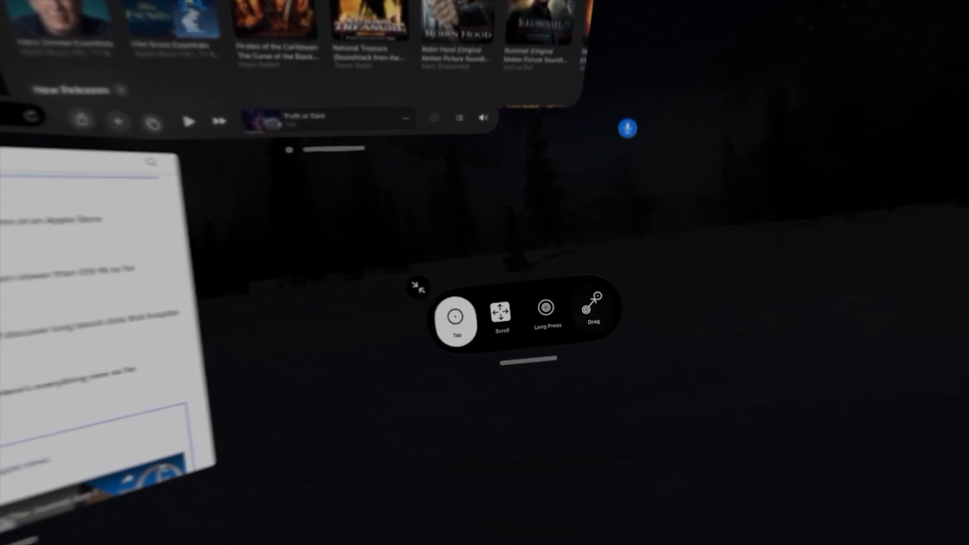